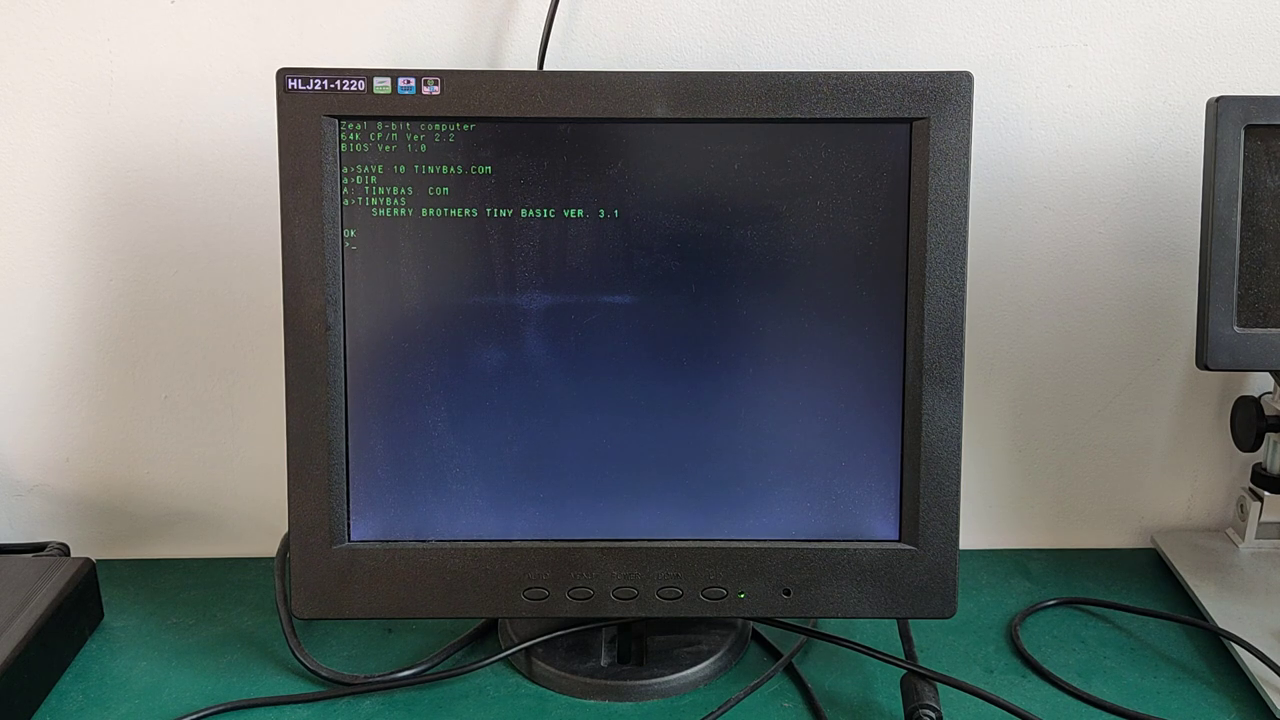
type("10")
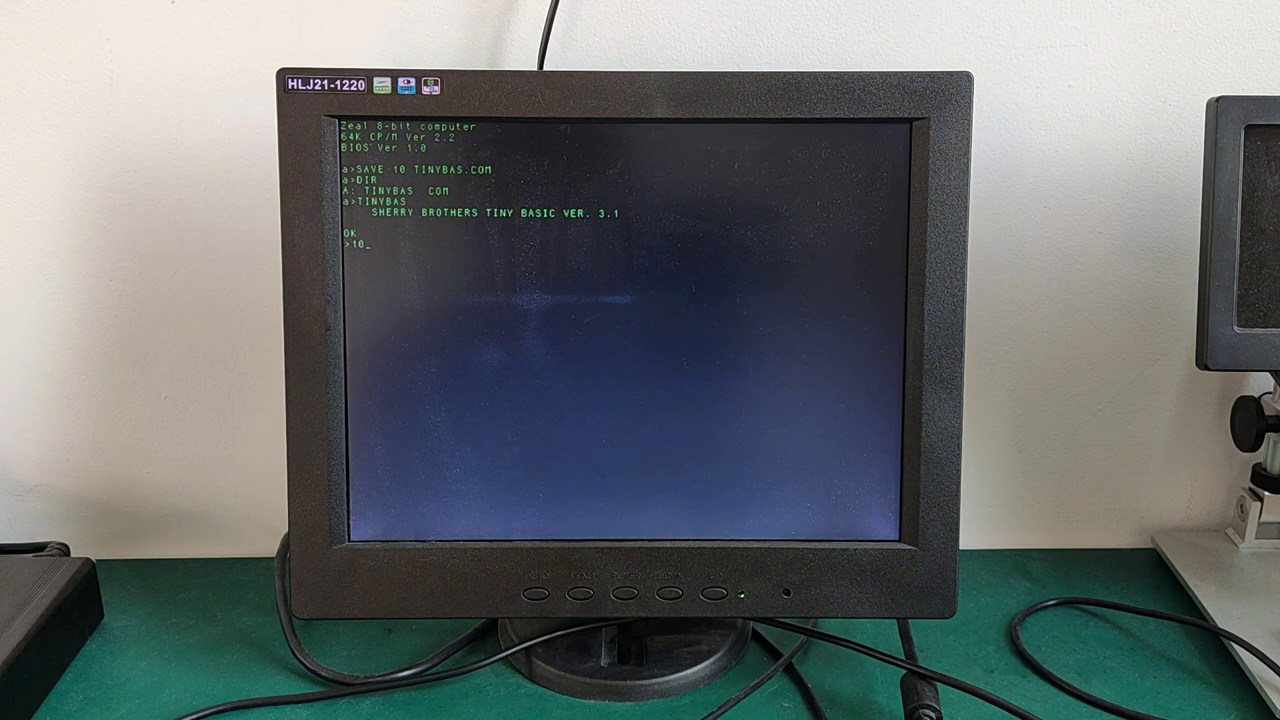
type("FOR I=0 TO 5")
type("20 PRINT \"HE")
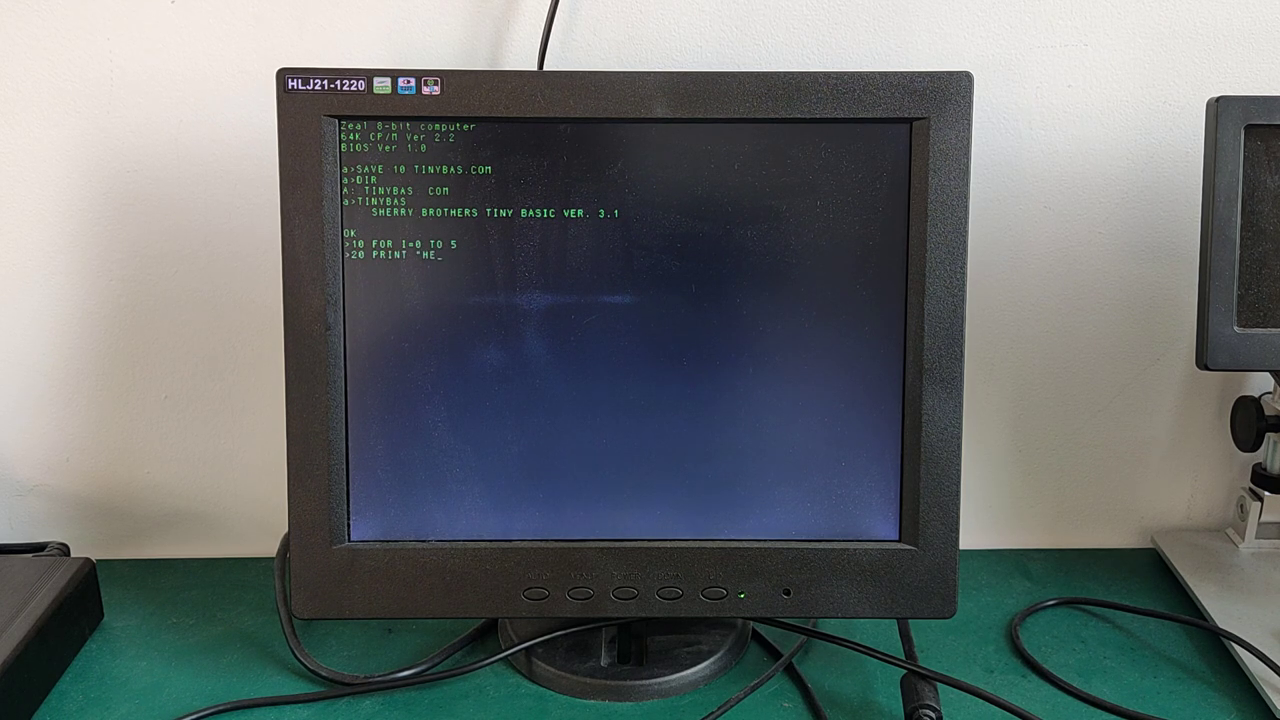
type("LLO ZEAL\"")
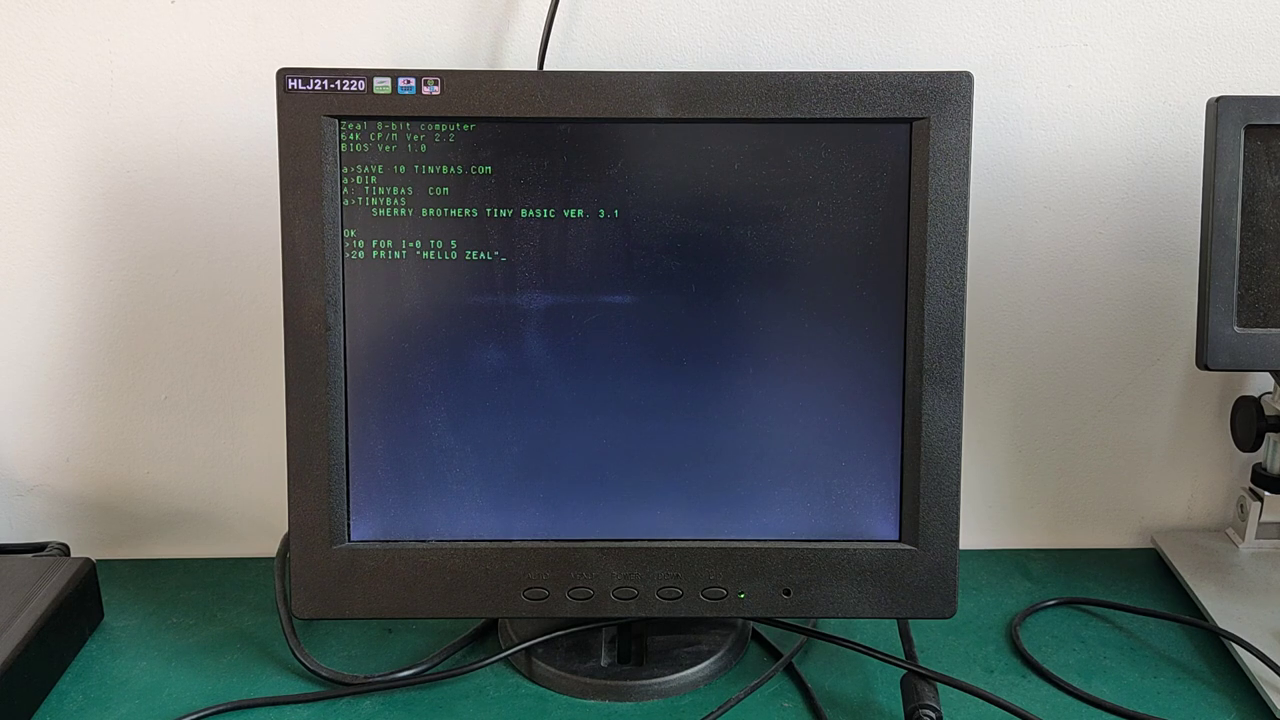
type("30 NEXT I")
type("RUN")
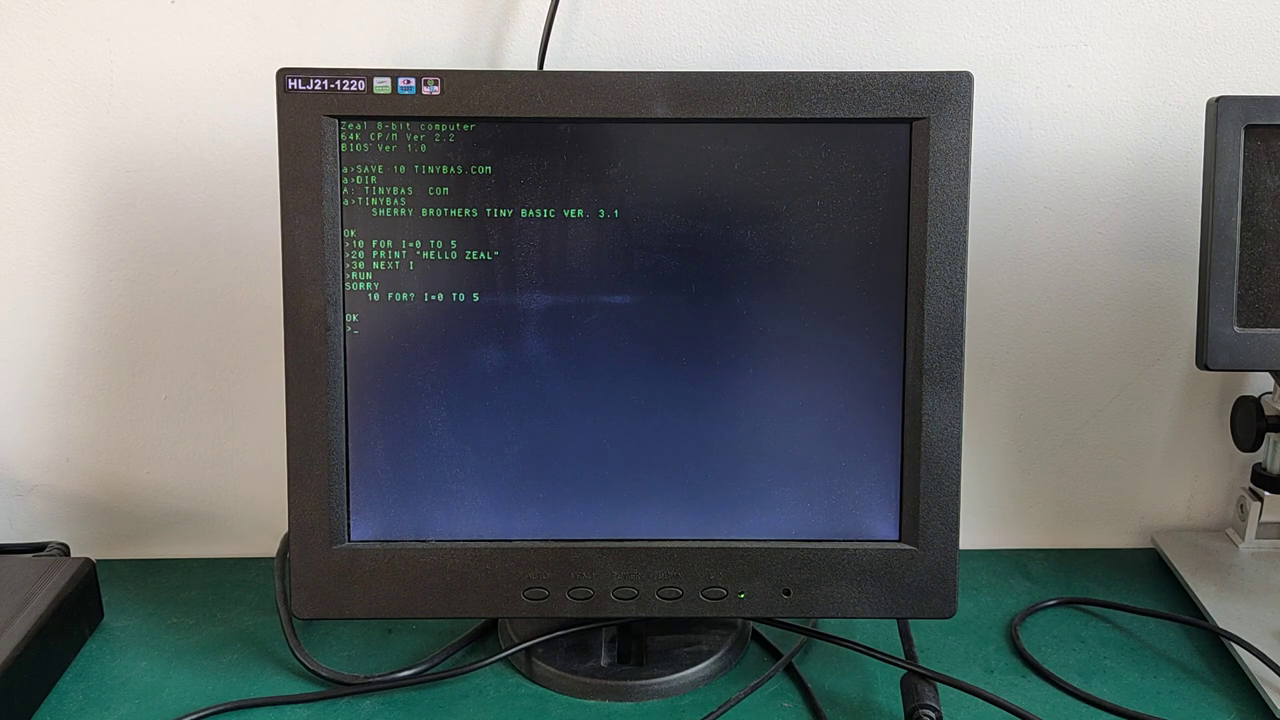
type("10 FOR I =")
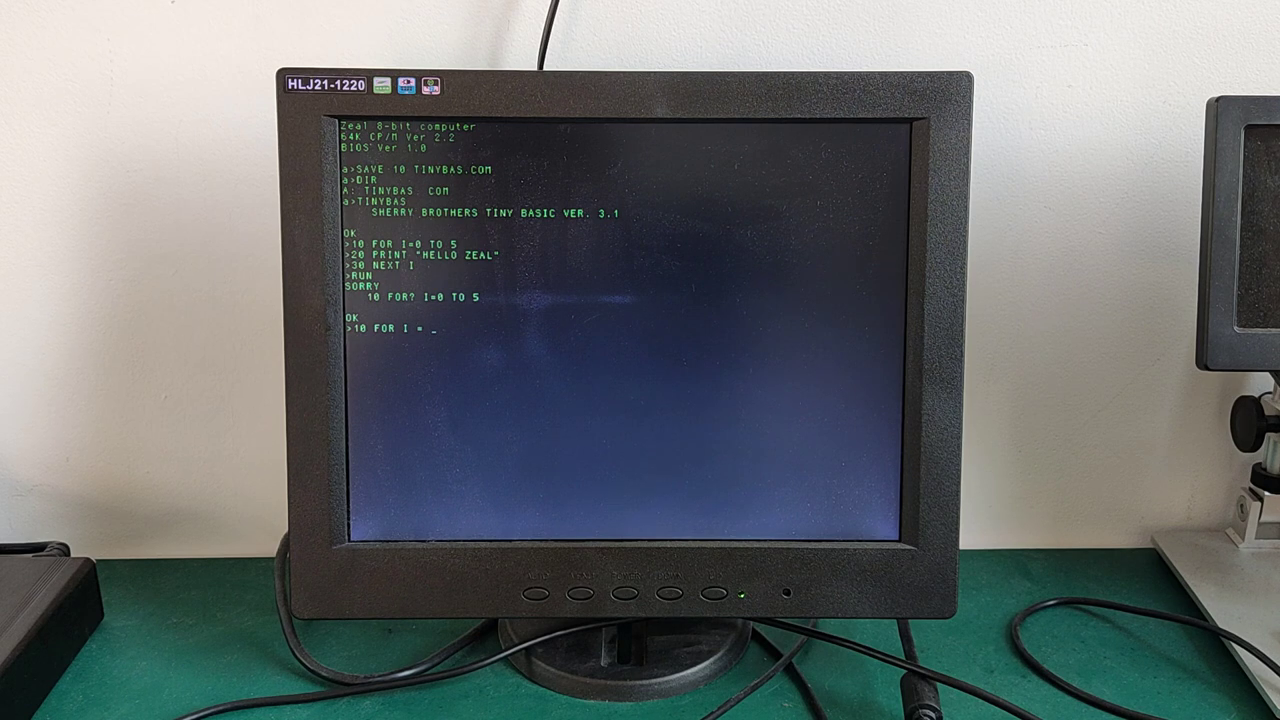
type("0 TO 5")
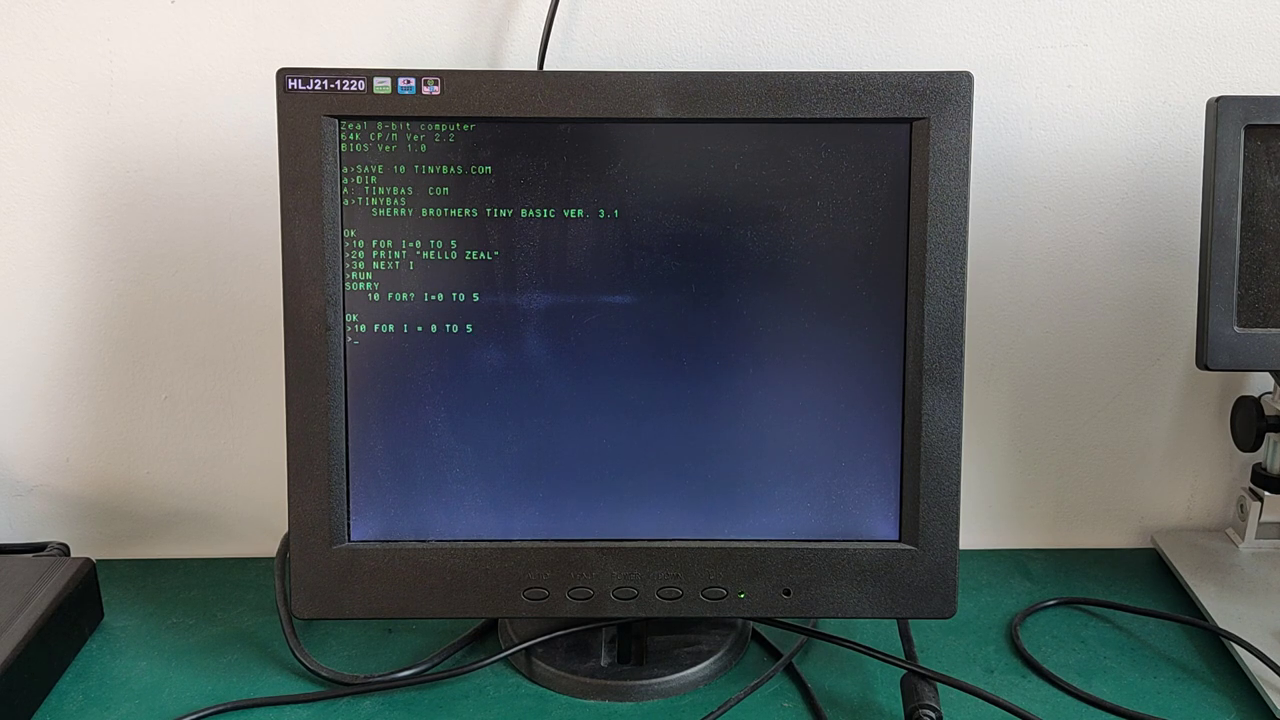